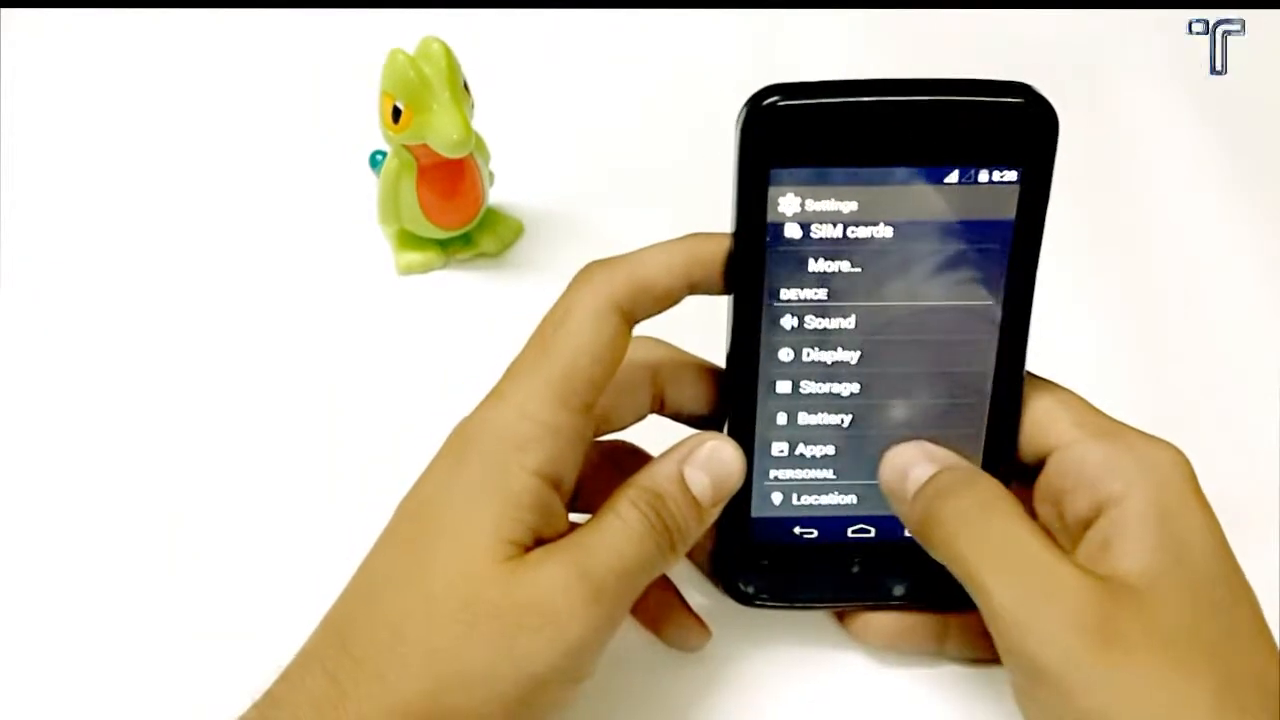
# - Open Apps under Device to list downloaded apps like AnTuTu Benchmark and Chrome
pyautogui.click(816, 448)
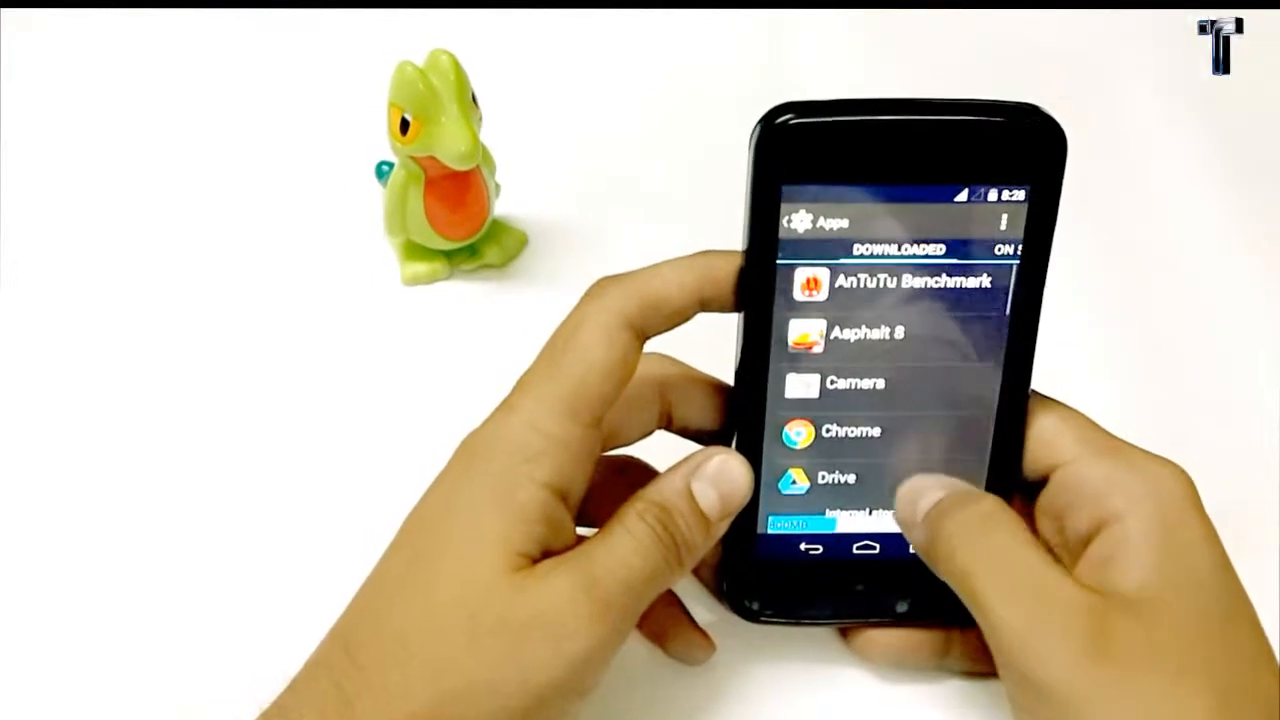